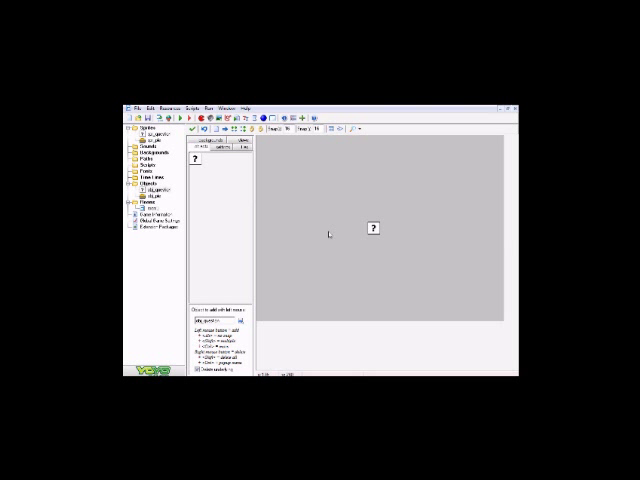
mouse_move(326, 215)
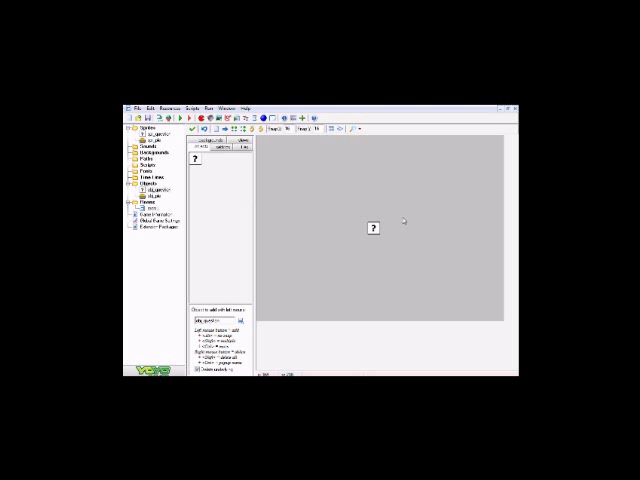
mouse_move(379, 233)
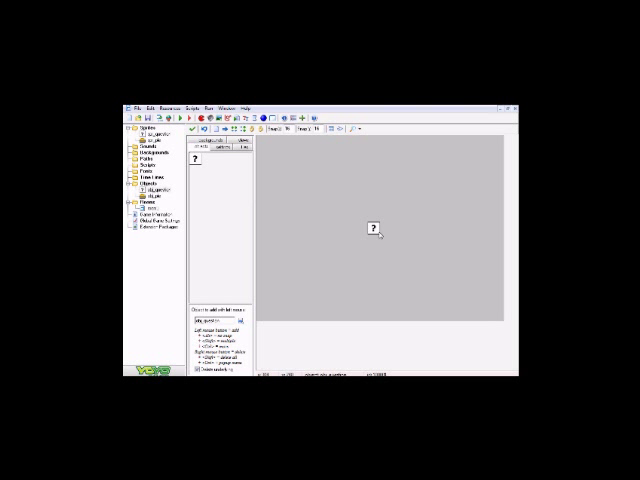
mouse_move(377, 231)
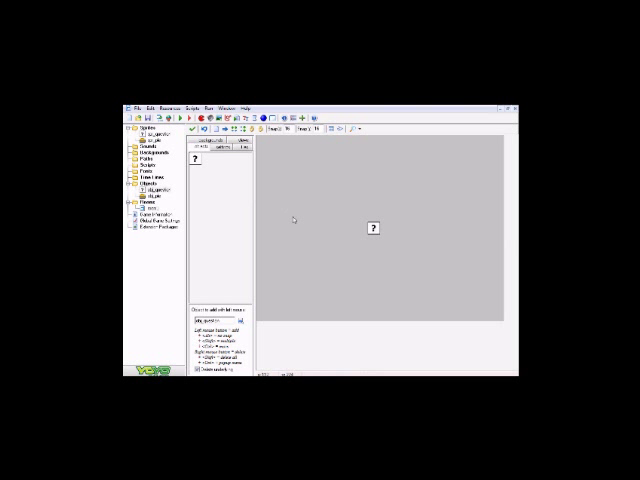
mouse_move(356, 233)
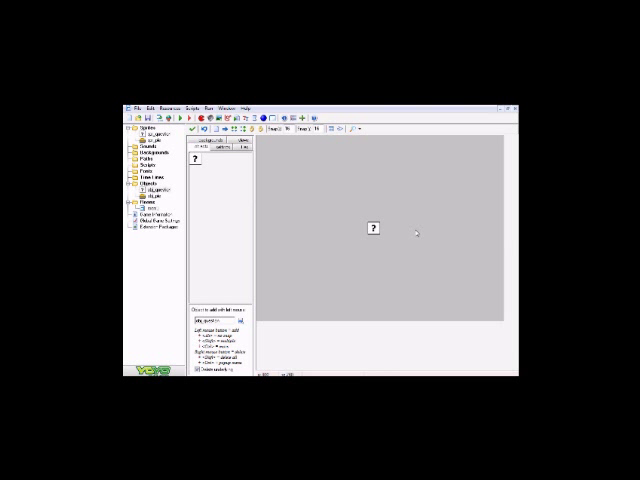
mouse_move(410, 234)
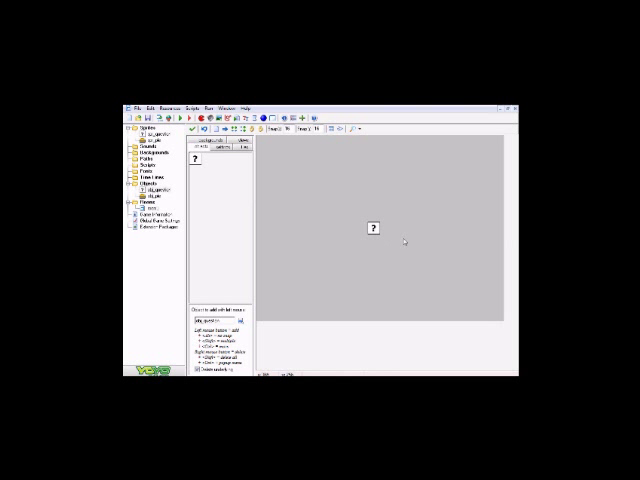
mouse_move(335, 260)
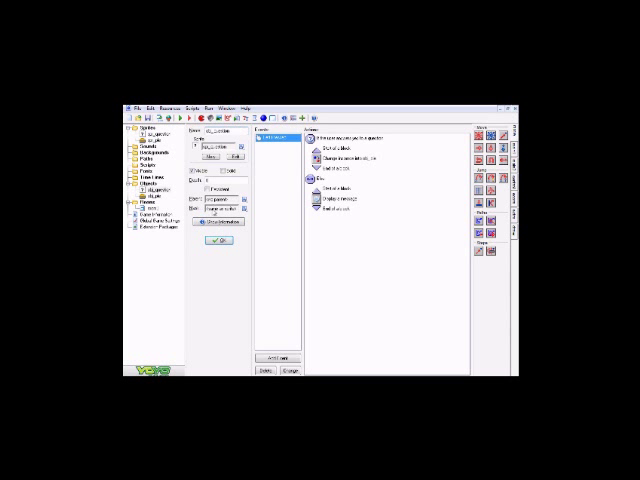
mouse_move(333, 207)
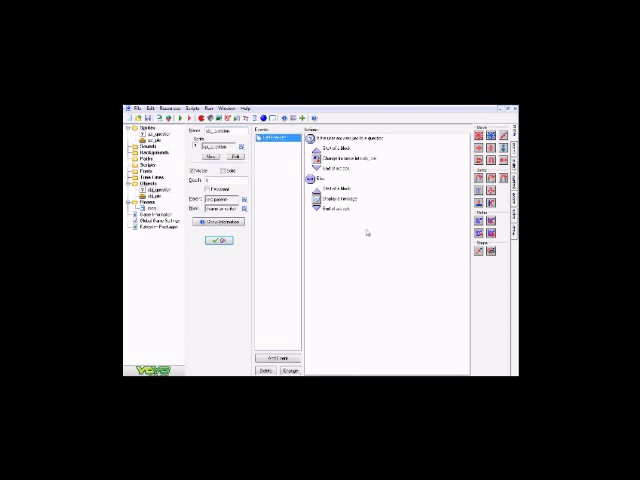
mouse_move(356, 267)
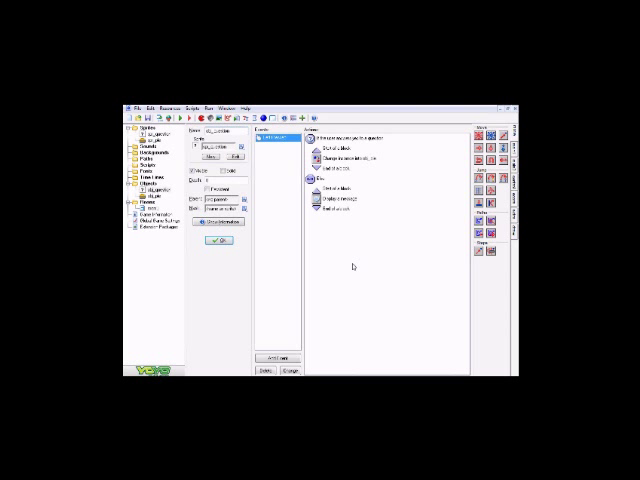
mouse_move(324, 230)
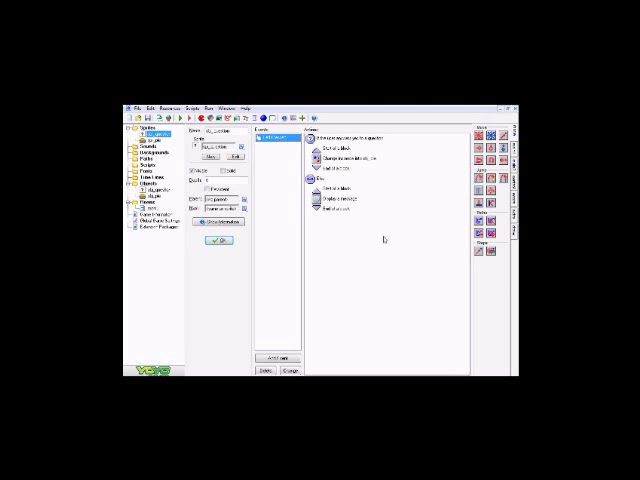
mouse_move(291, 253)
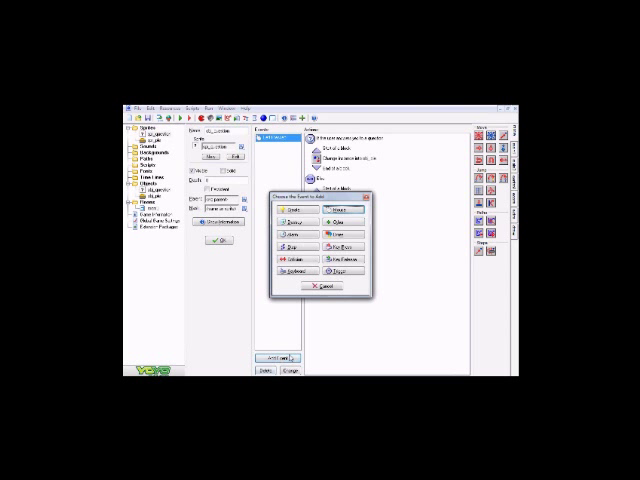
- Review the 'Do you like pie?' question action's settings and leave them unchanged
left_click(346, 207)
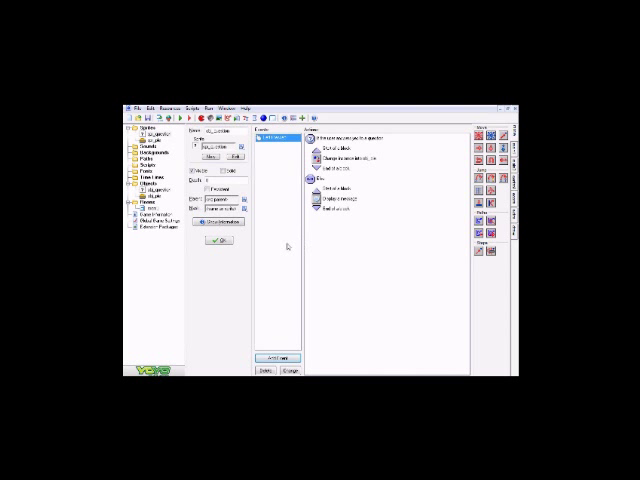
mouse_move(338, 267)
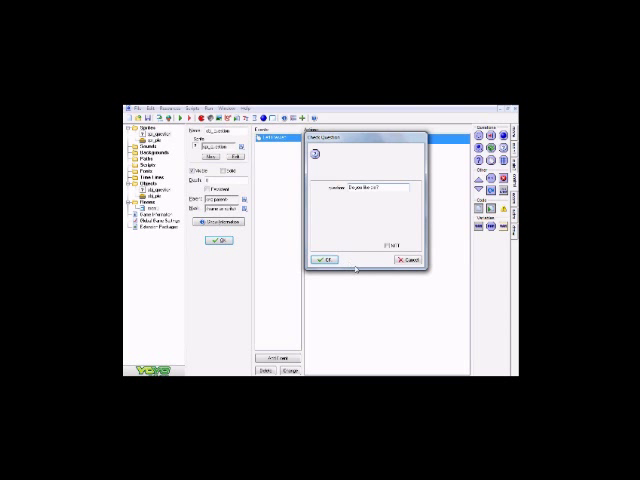
left_click(323, 260)
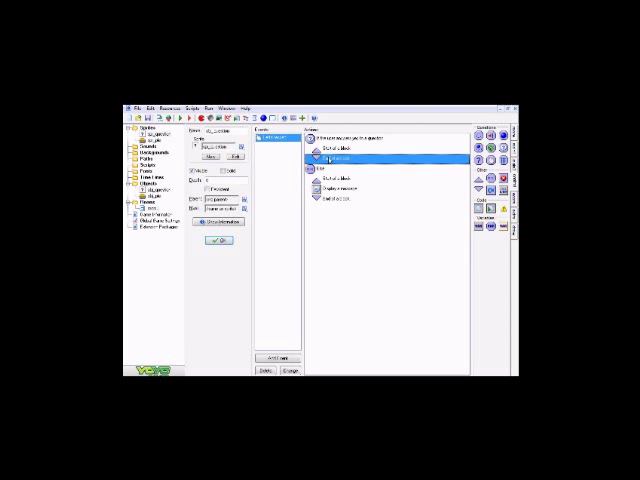
right_click(335, 158)
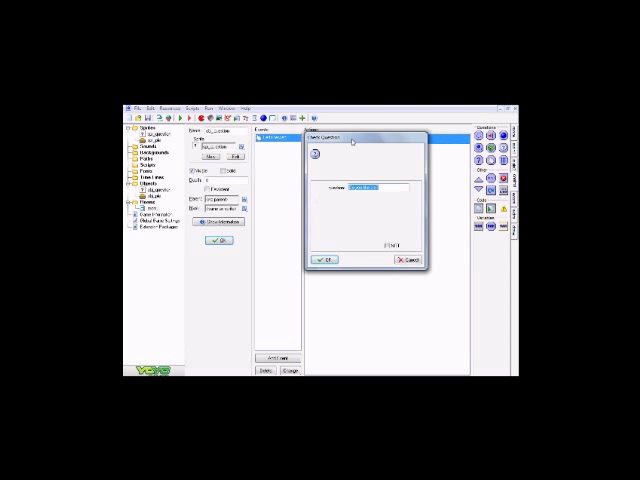
left_click(325, 259)
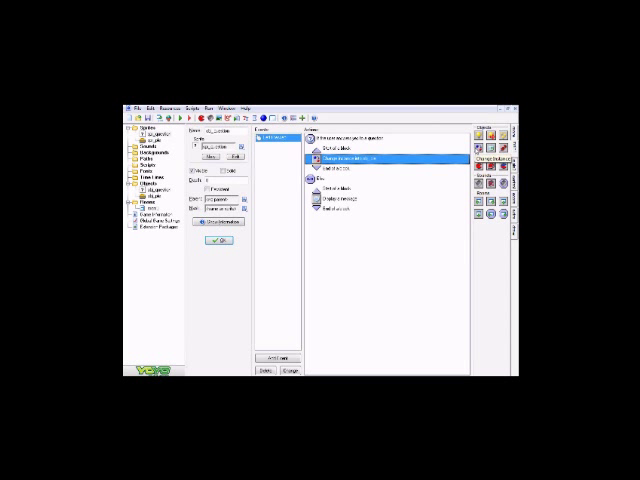
- Review the change-into-pie and Display Message actions, then return to the question-mark instance in the room
double_click(350, 158)
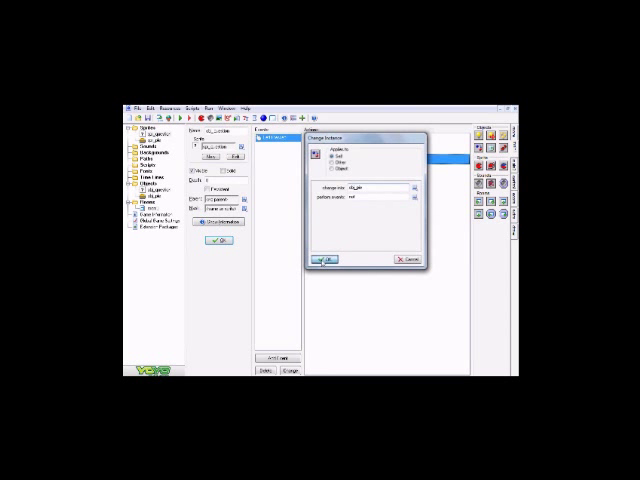
left_click(335, 261)
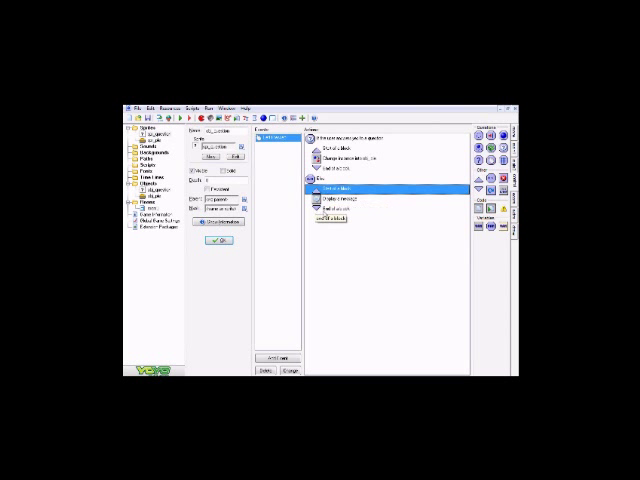
left_click(340, 216)
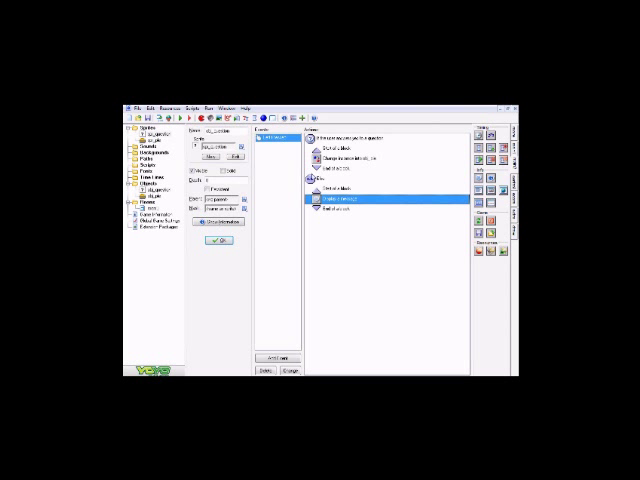
mouse_move(330, 178)
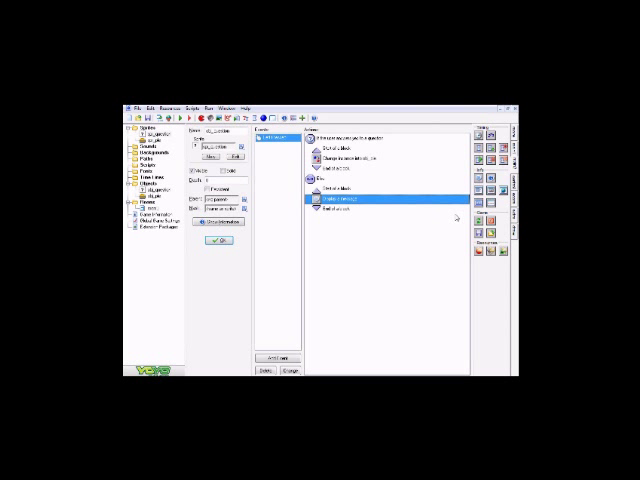
double_click(355, 205)
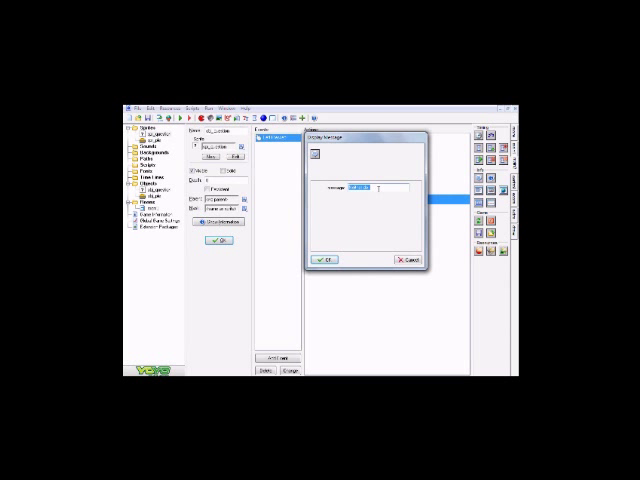
left_click(324, 259)
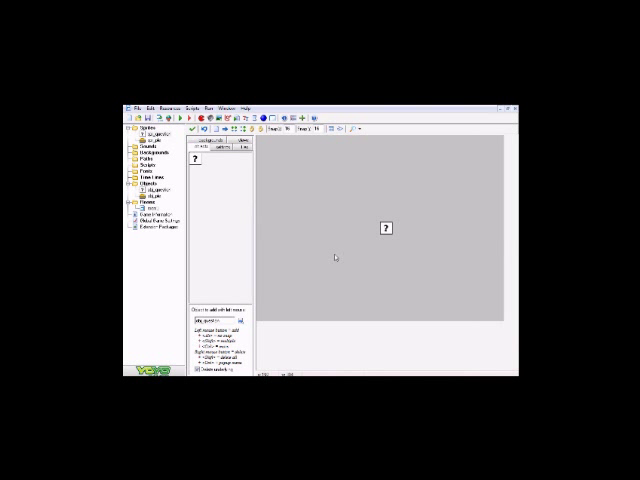
mouse_move(338, 262)
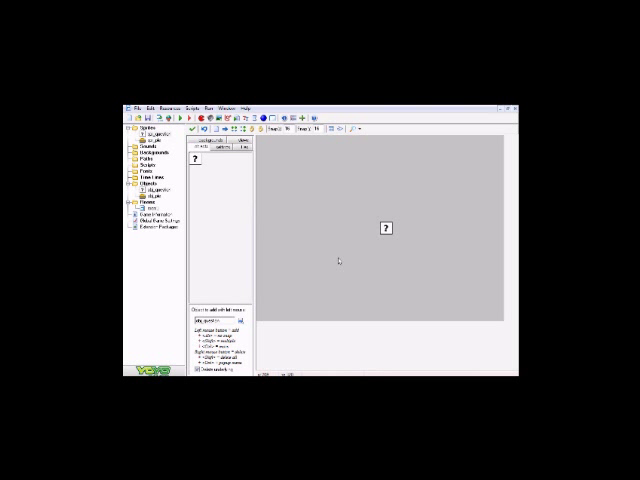